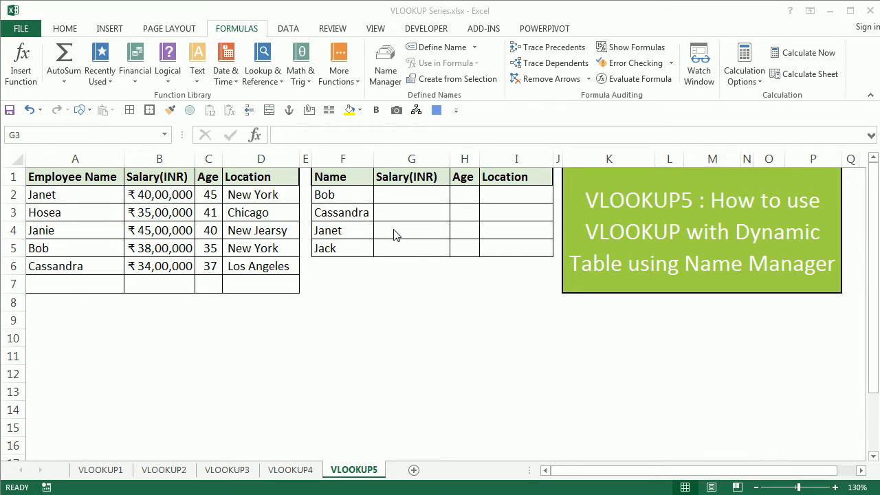
pyautogui.moveTo(377, 200)
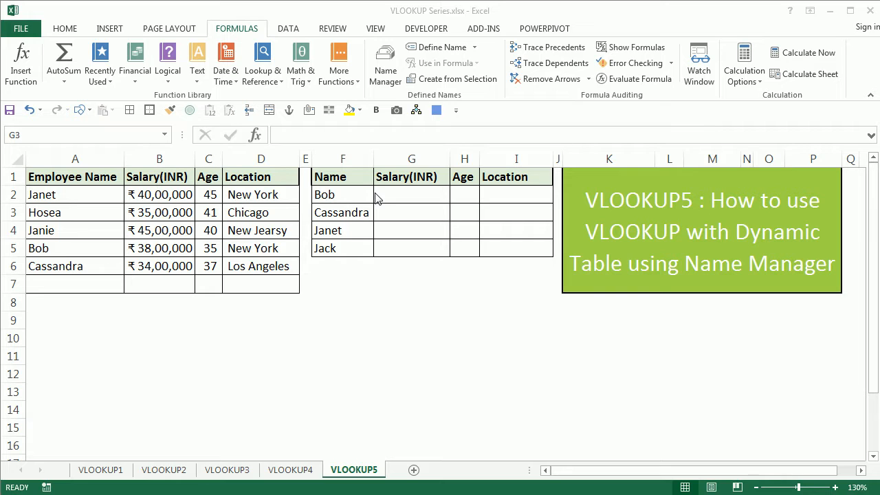
pyautogui.moveTo(368, 208)
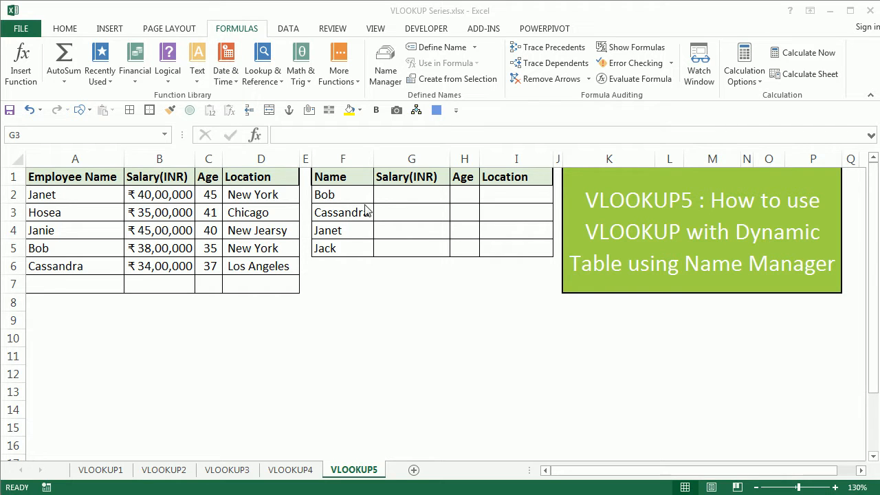
# - Name the employee data columns A:D as MyEmpTable via the Name Box
pyautogui.click(411, 212)
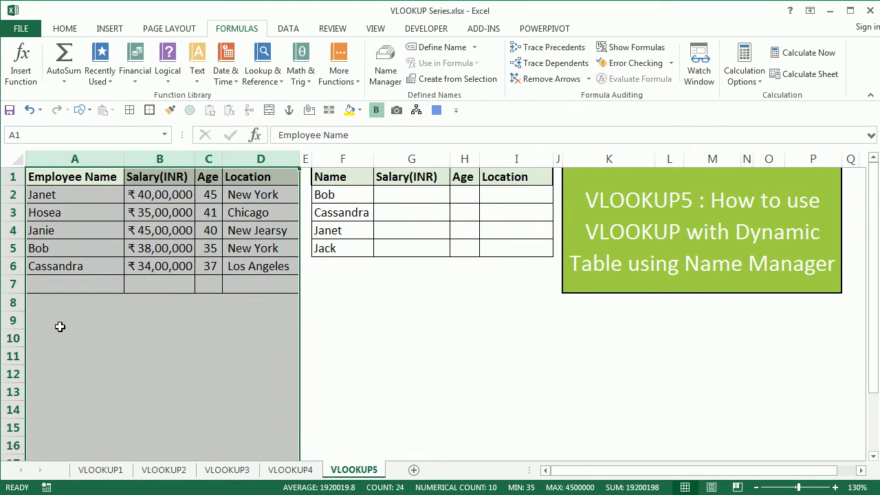
pyautogui.moveTo(74, 280)
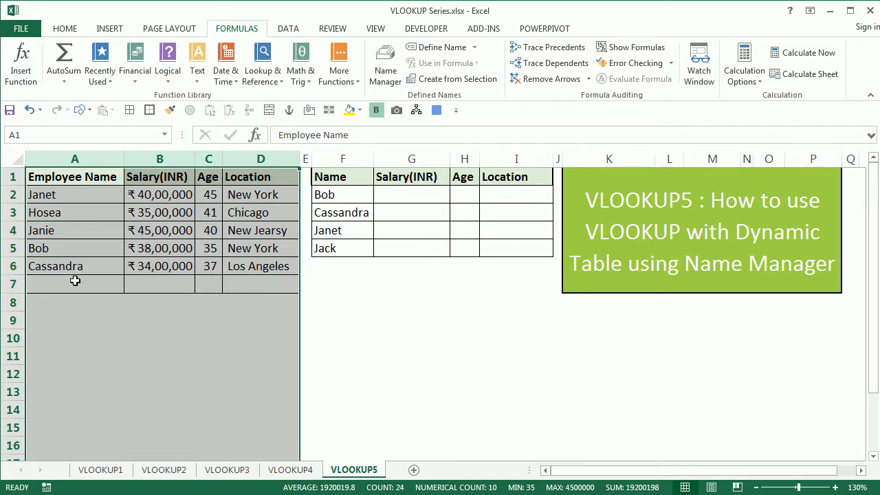
pyautogui.moveTo(249, 289)
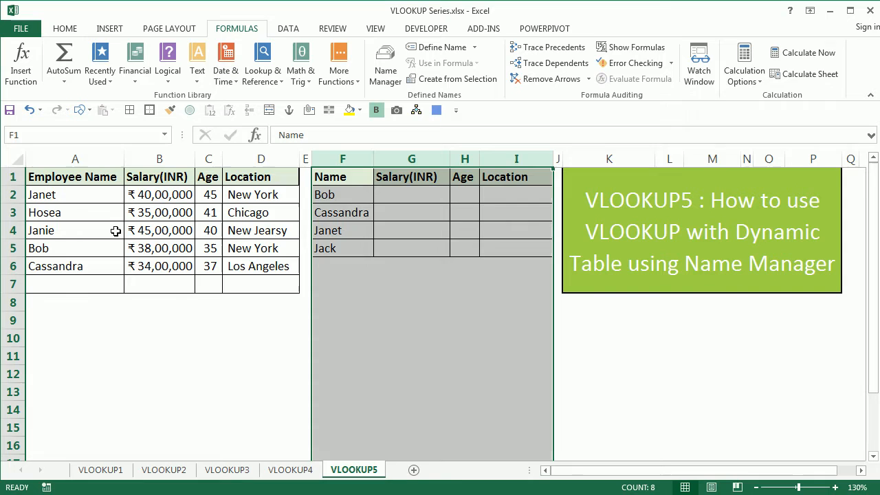
pyautogui.click(74, 231)
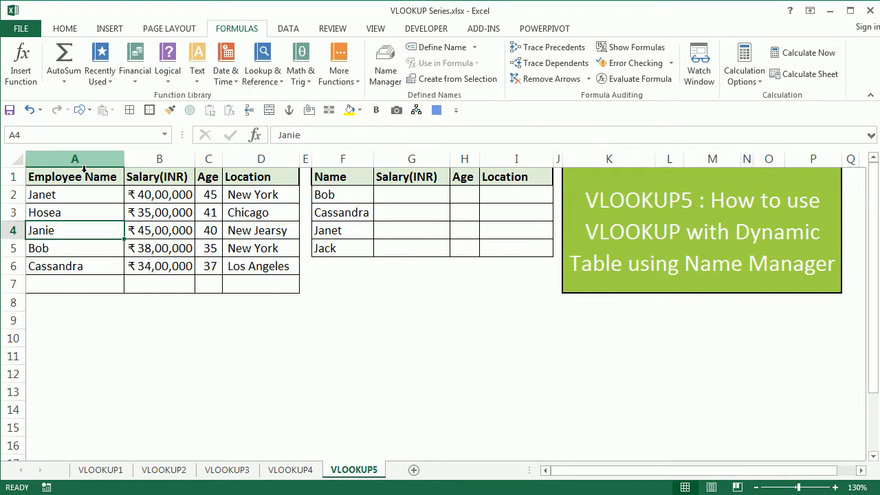
pyautogui.click(75, 158)
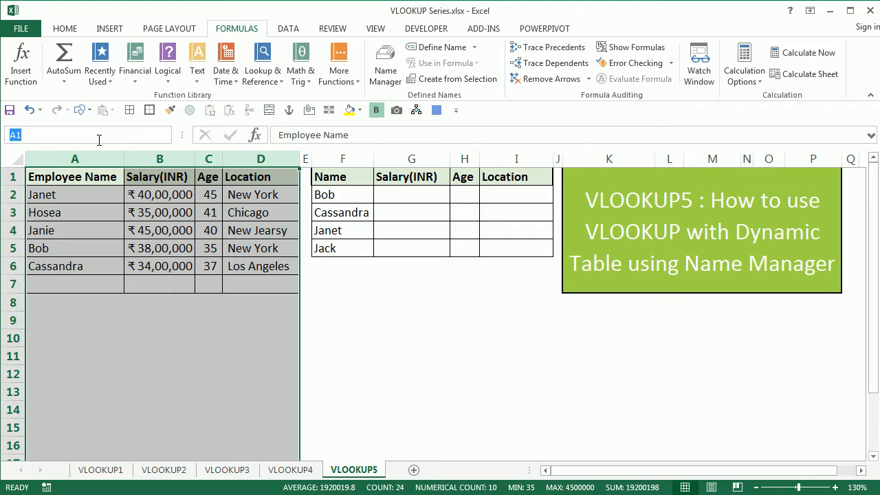
pyautogui.write('MyE')
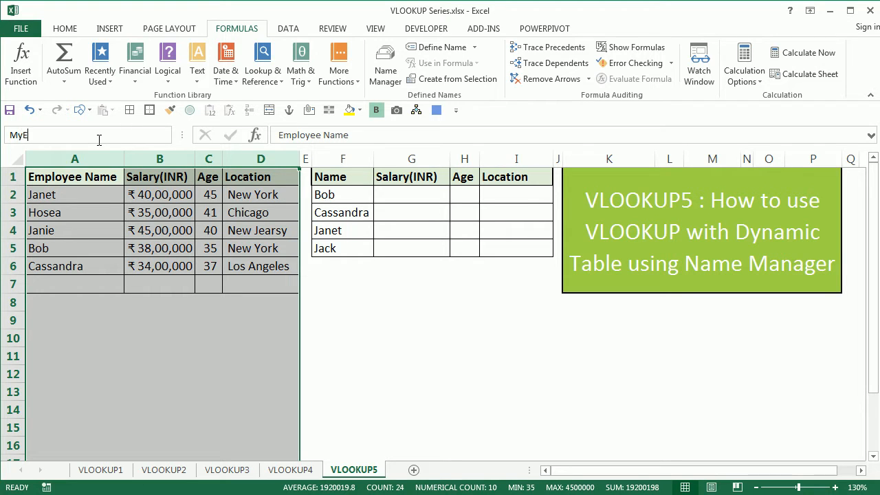
pyautogui.write('mp')
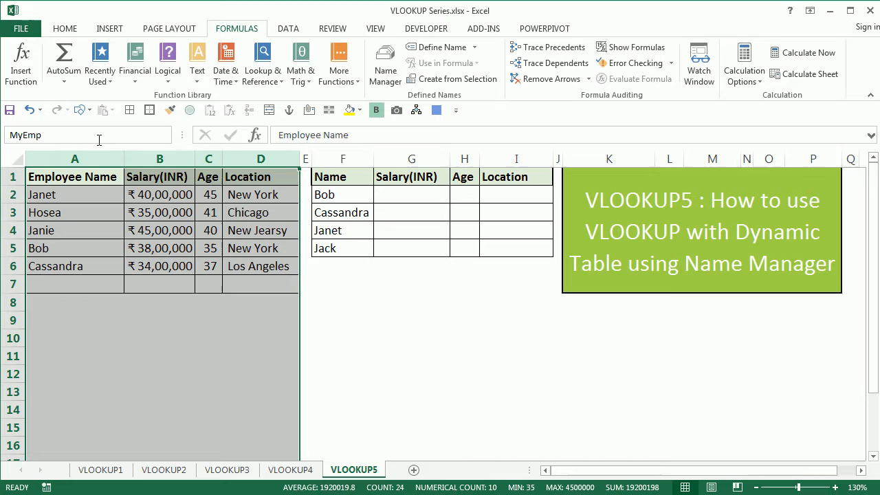
pyautogui.write('Table')
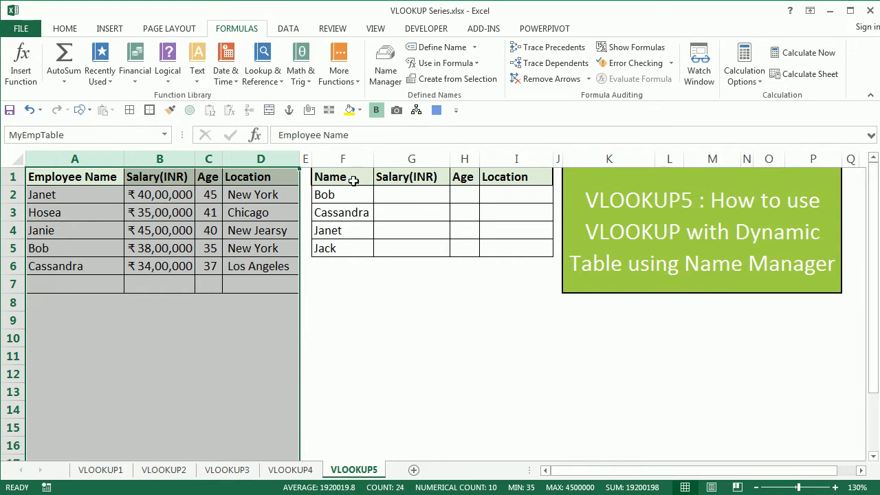
pyautogui.moveTo(264, 36)
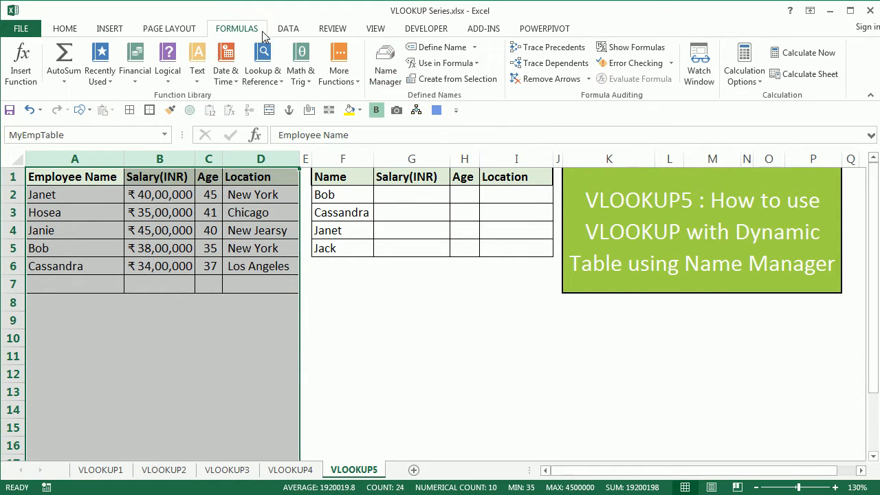
pyautogui.click(384, 62)
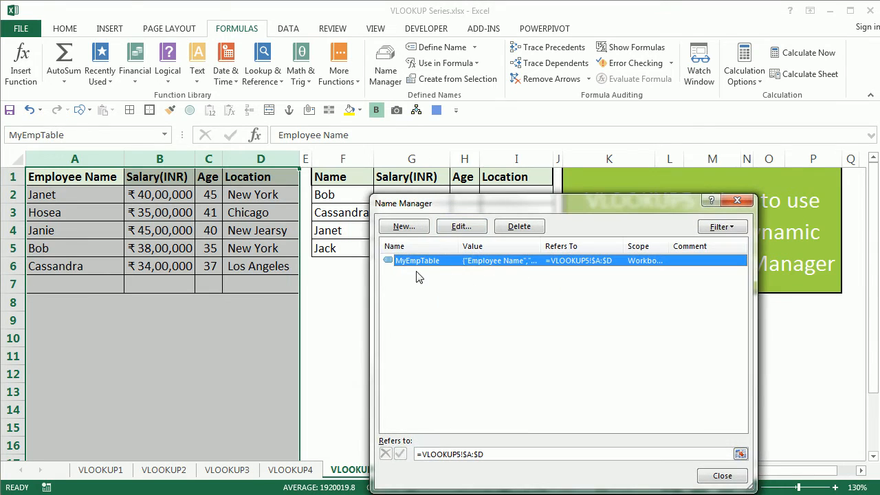
pyautogui.moveTo(682, 475)
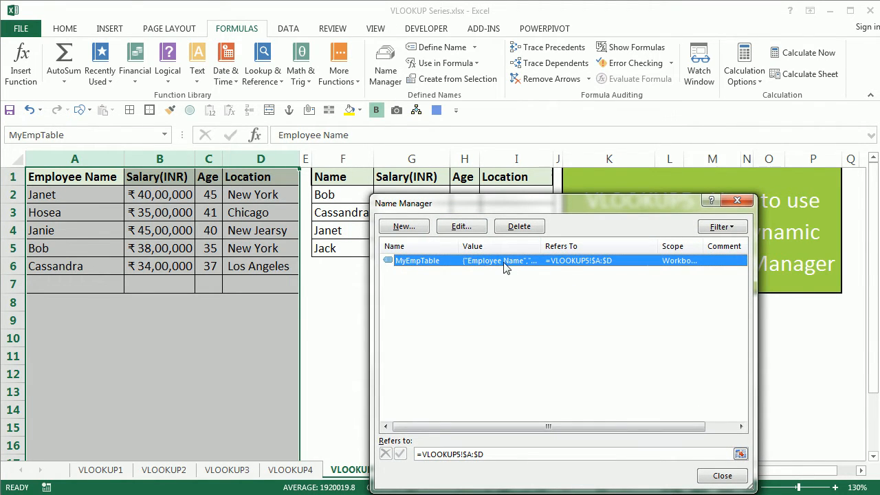
pyautogui.moveTo(407, 272)
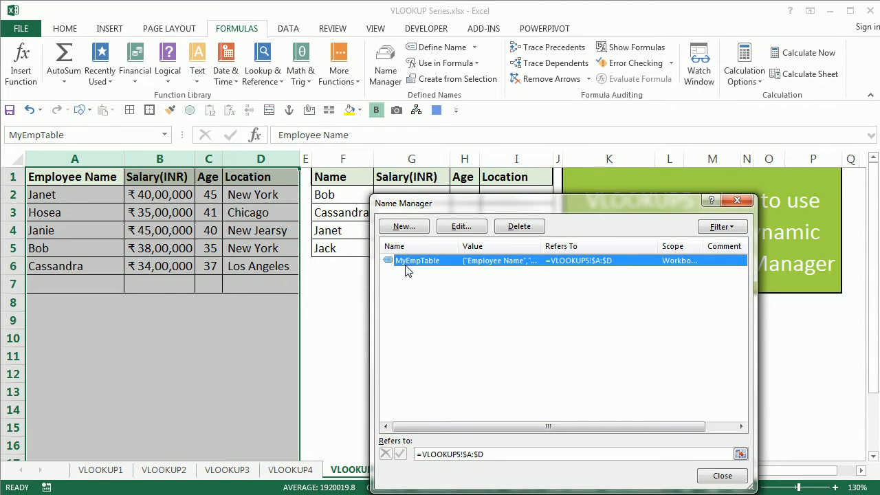
pyautogui.moveTo(564, 272)
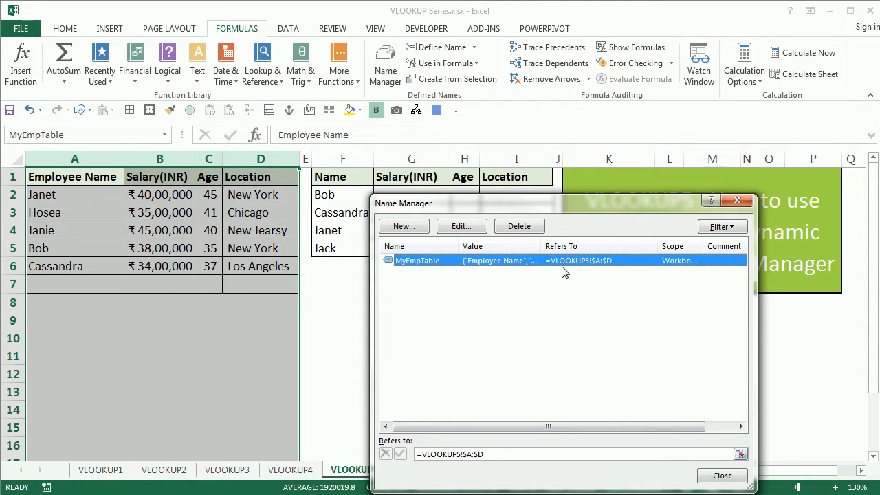
pyautogui.moveTo(657, 366)
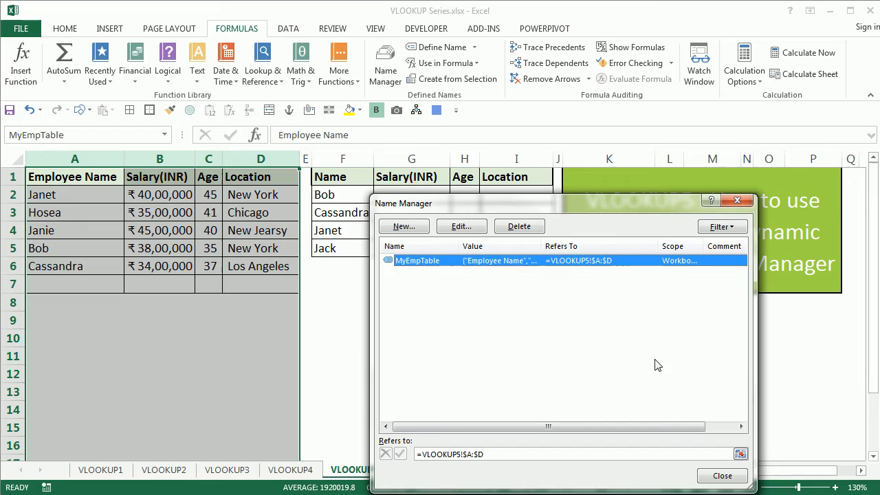
pyautogui.click(722, 476)
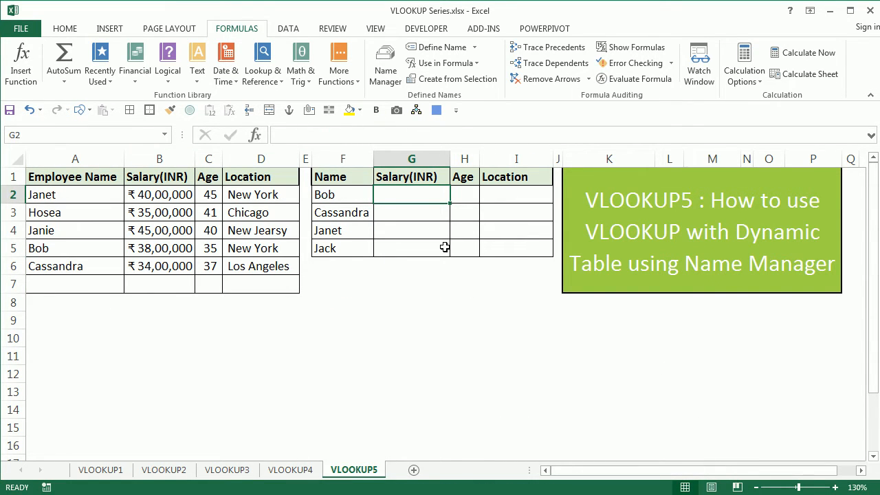
# - Enter =VLOOKUP($F2,MyEmpTable,COLUMN(B1),FALSE) into G2:I5 to return salary, age and location
pyautogui.write('=VLOOKUP(')
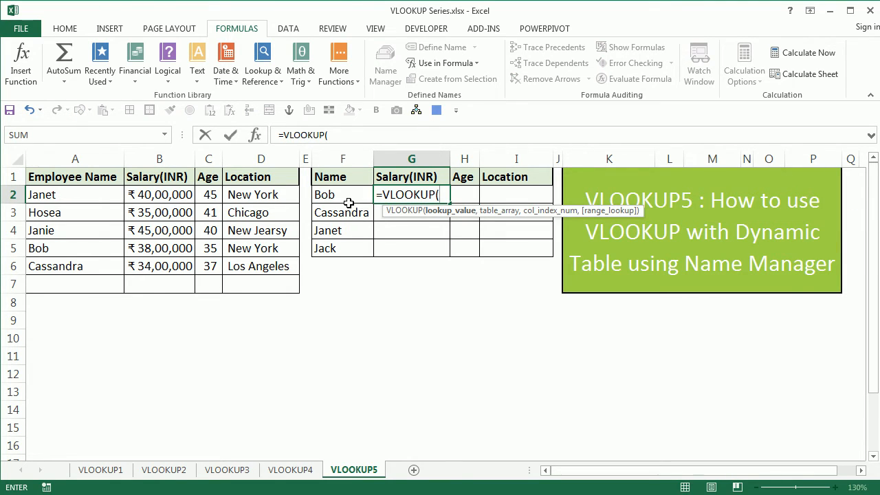
pyautogui.click(341, 196)
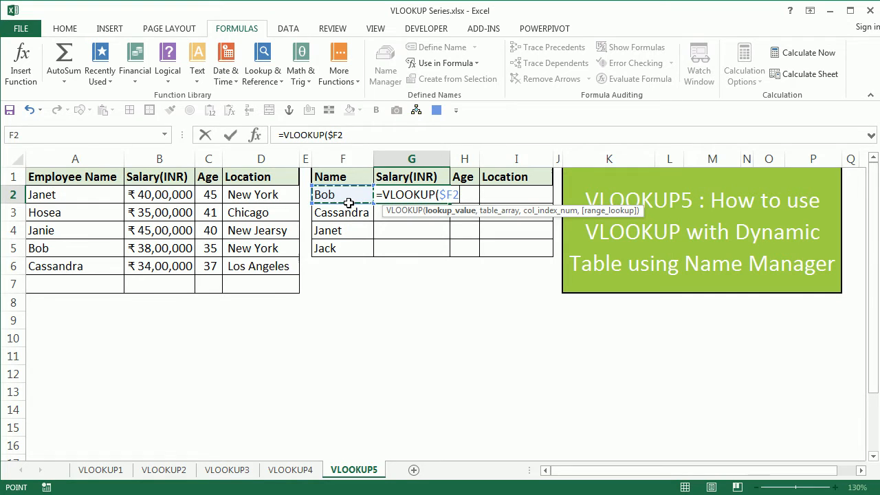
pyautogui.write(',')
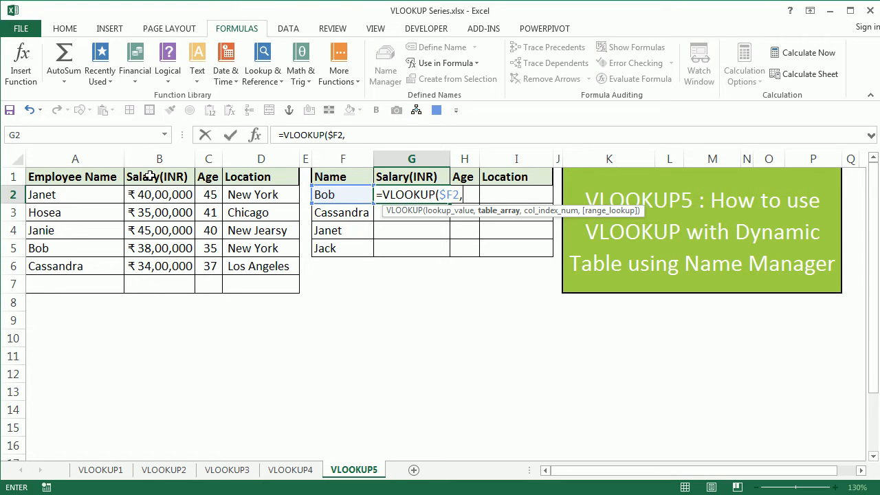
pyautogui.write('my')
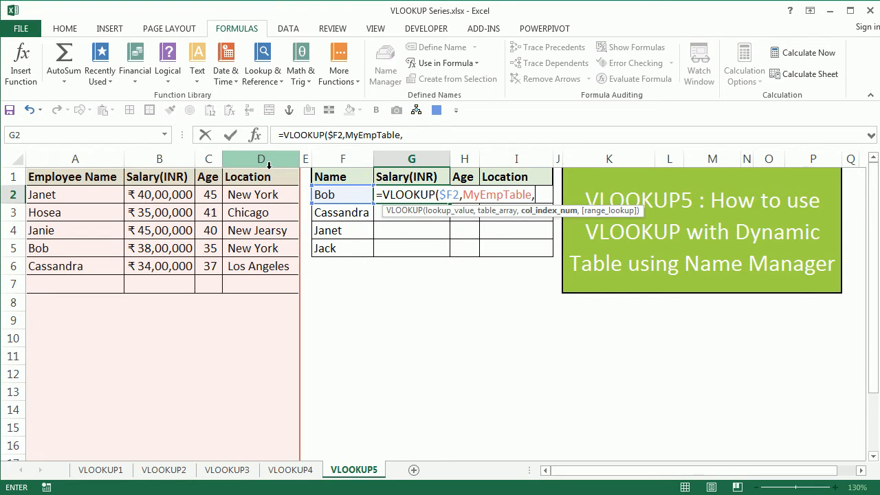
pyautogui.write('col')
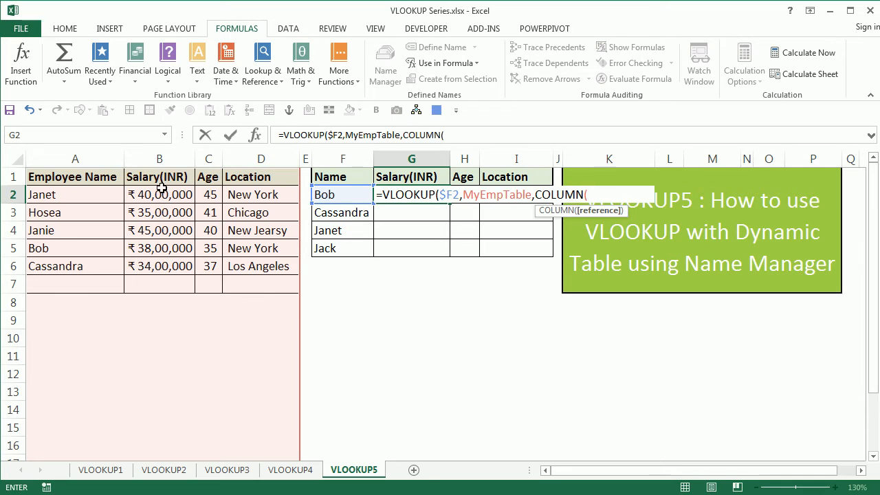
pyautogui.click(159, 176)
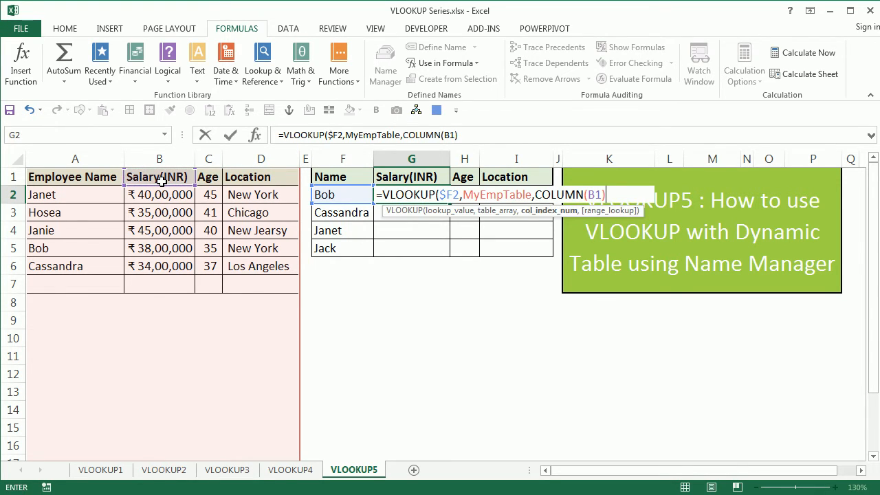
pyautogui.write(',FALSE)')
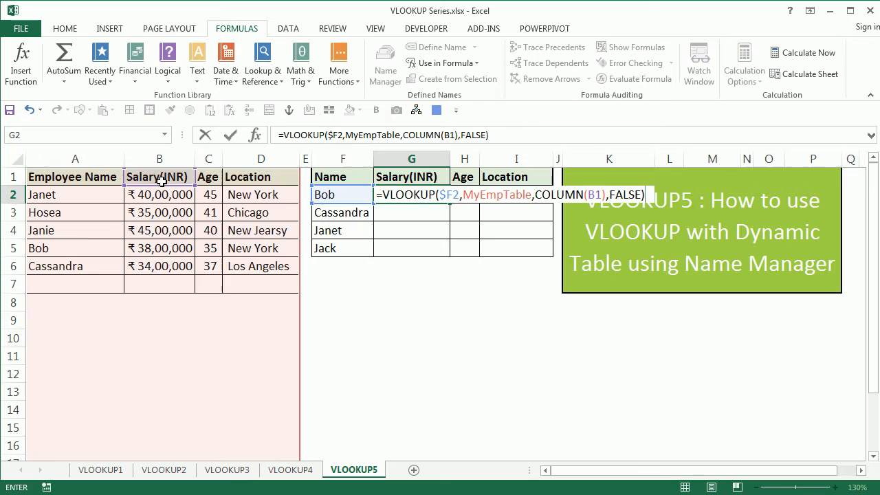
pyautogui.press('Enter')
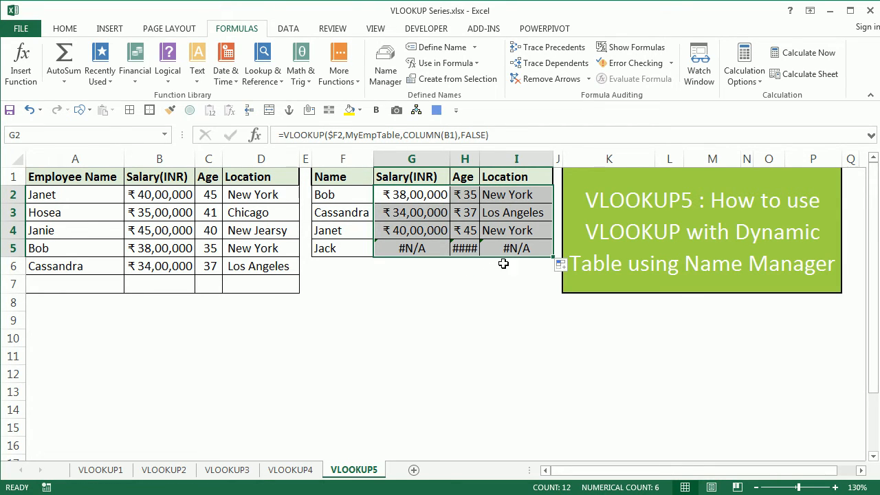
pyautogui.click(561, 264)
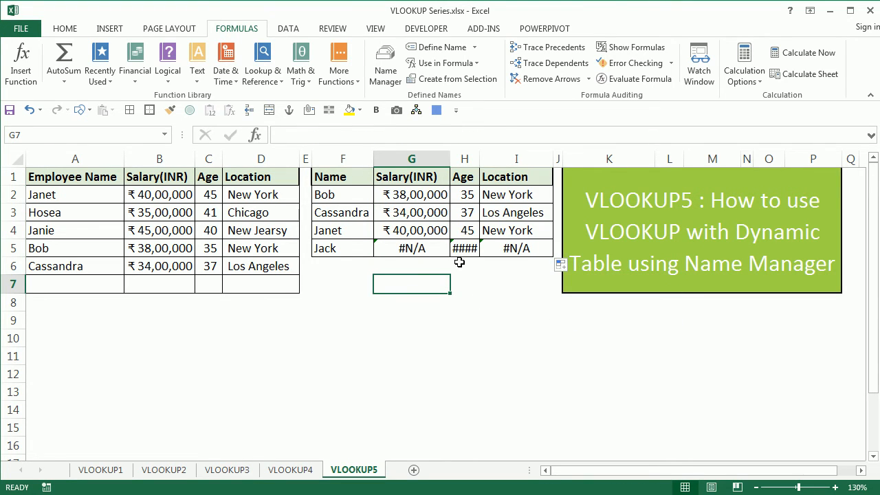
pyautogui.moveTo(207, 284)
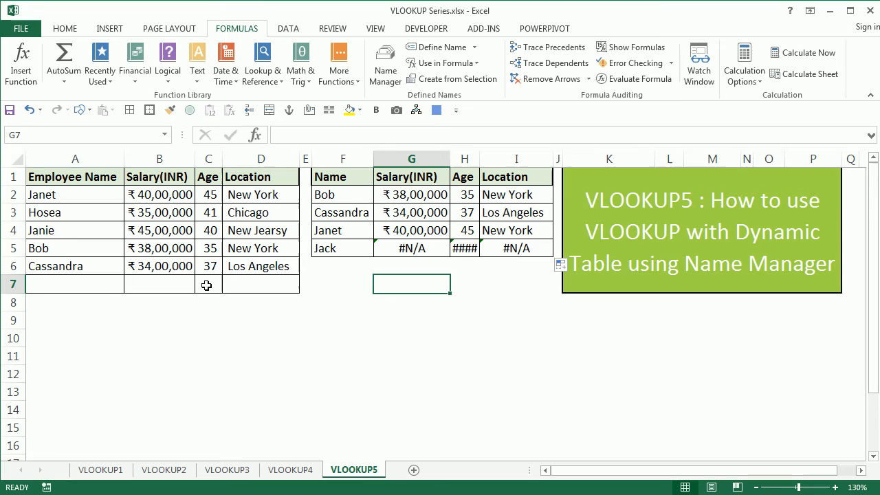
pyautogui.moveTo(187, 287)
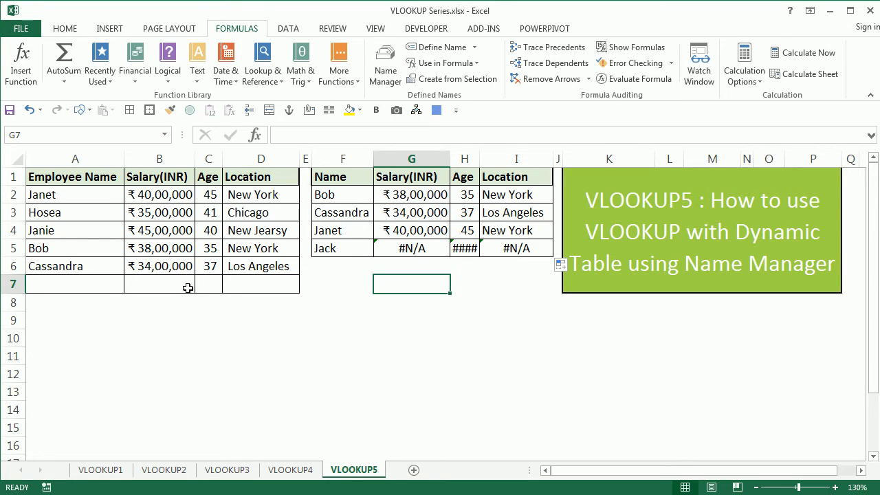
pyautogui.moveTo(91, 299)
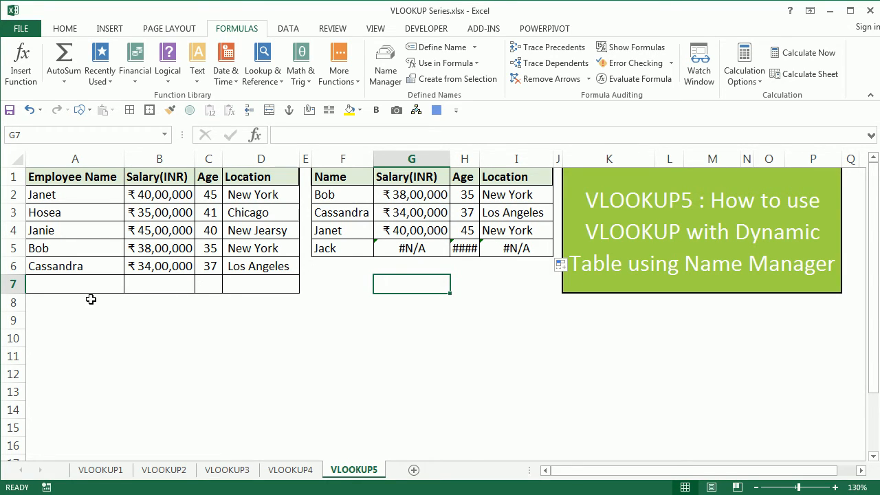
# - Enter Jack with salary 3000000, age 28 and Chicago in the new employee row A7:D7
pyautogui.click(74, 283)
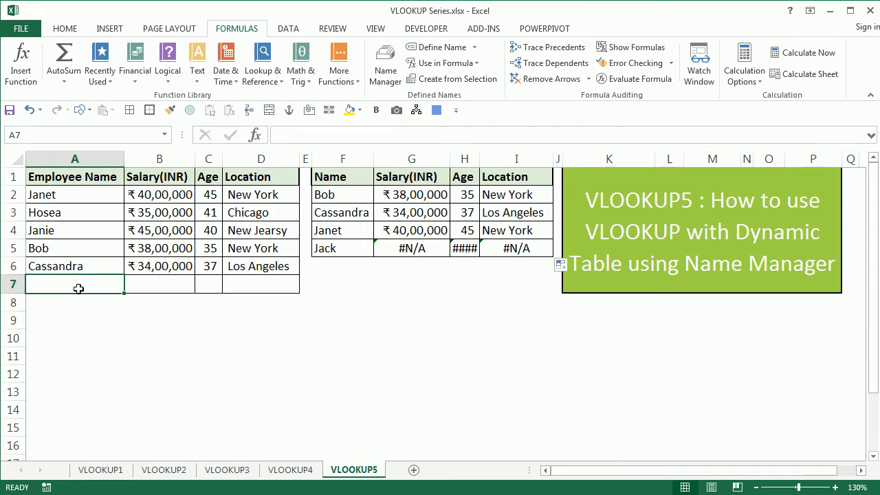
pyautogui.write('Jack')
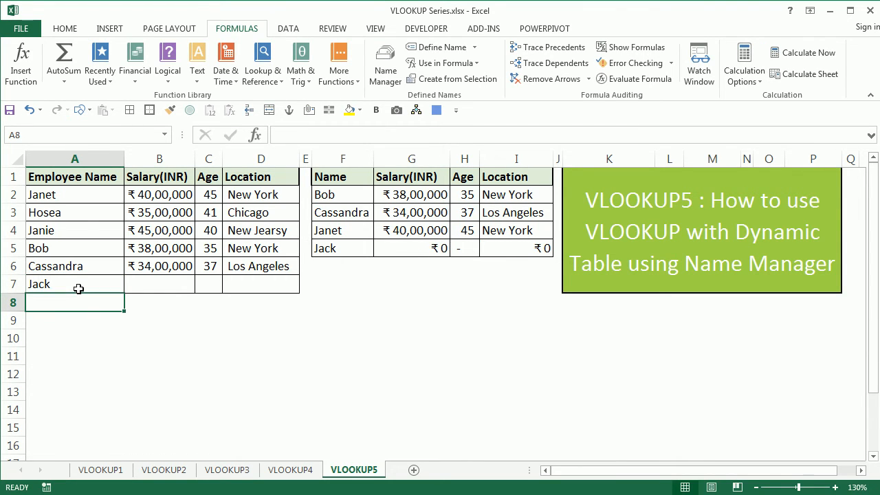
pyautogui.click(160, 283)
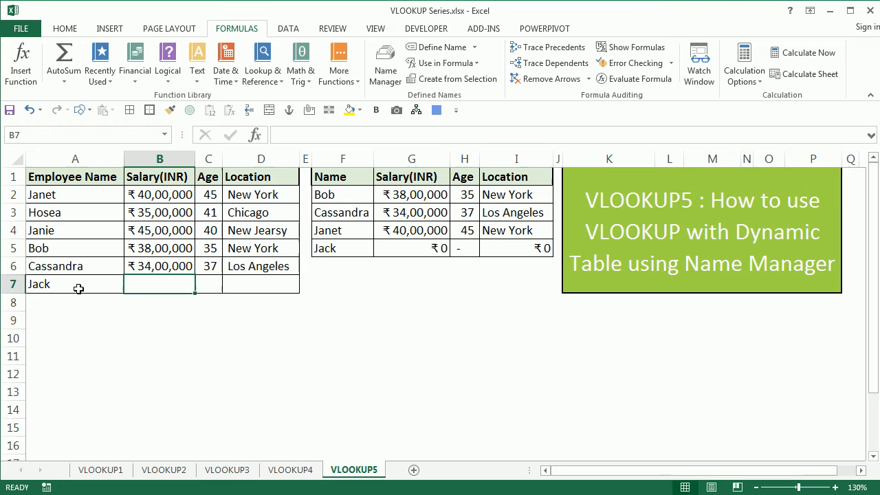
pyautogui.write('#000')
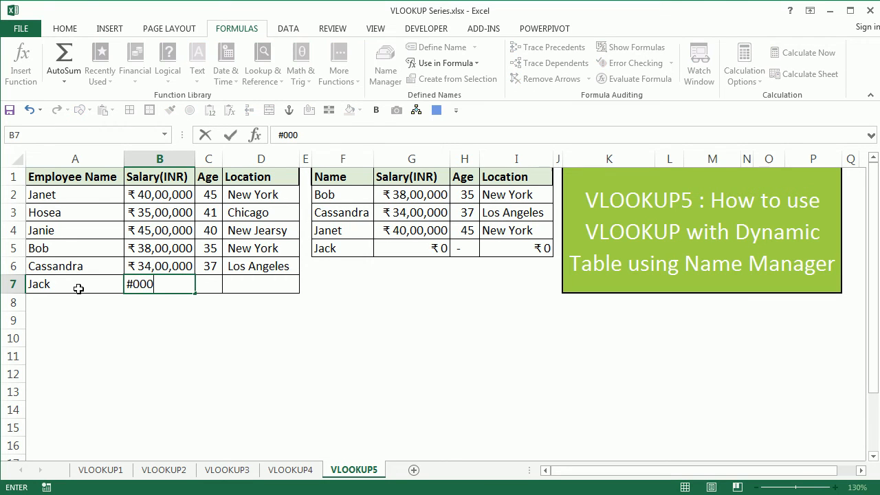
pyautogui.write('30')
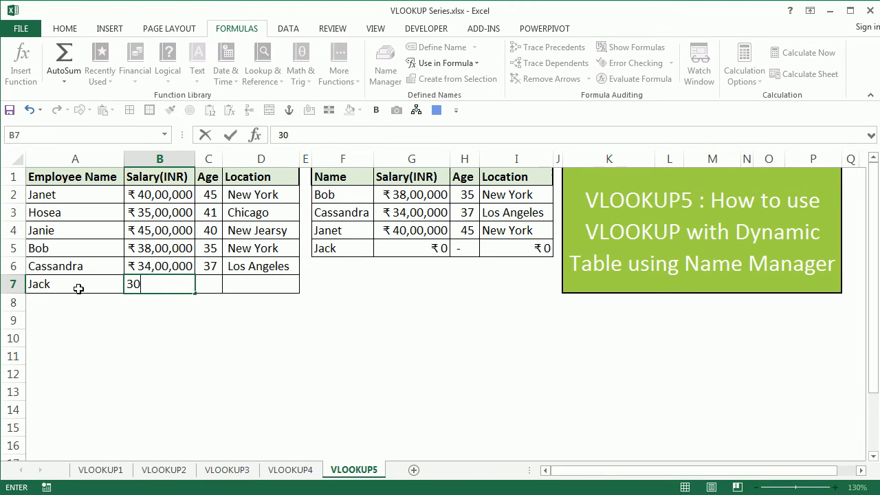
pyautogui.write('3000000')
pyautogui.click(262, 283)
pyautogui.write('C')
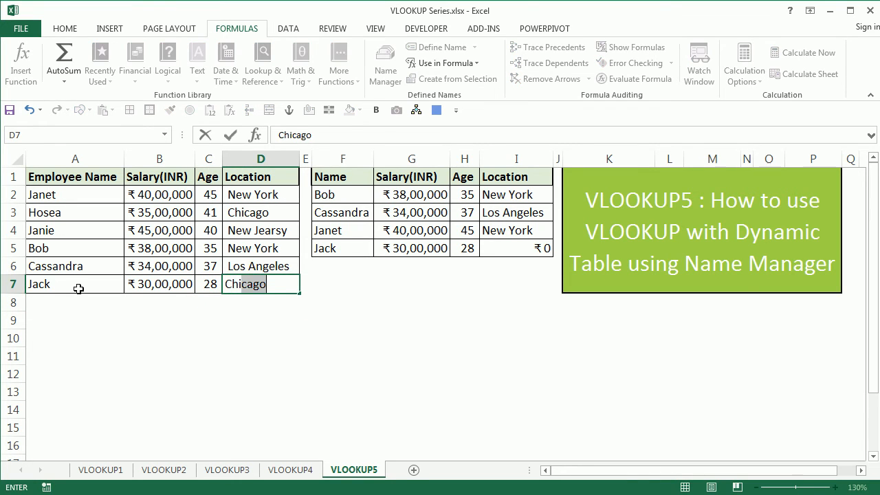
pyautogui.press('Enter')
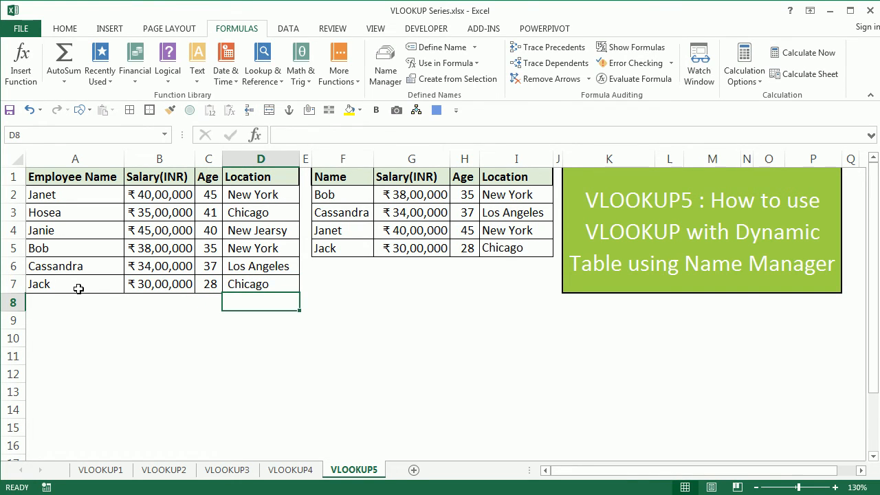
pyautogui.moveTo(171, 249)
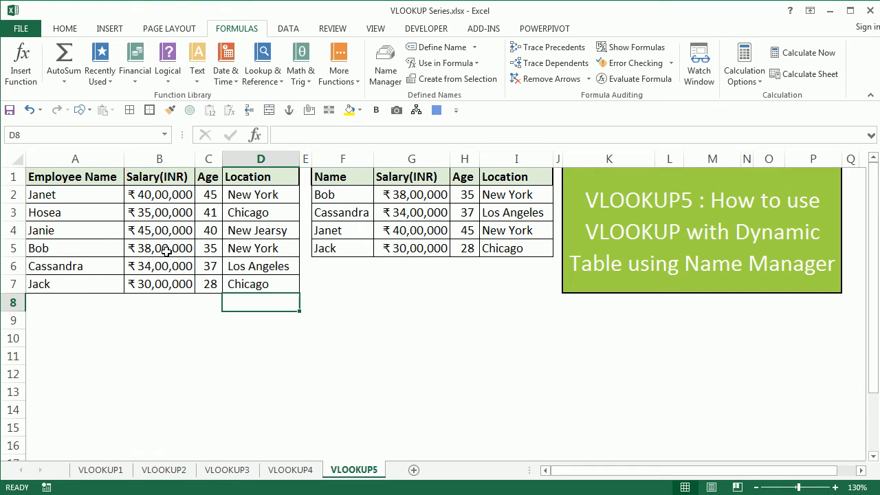
pyautogui.moveTo(140, 207)
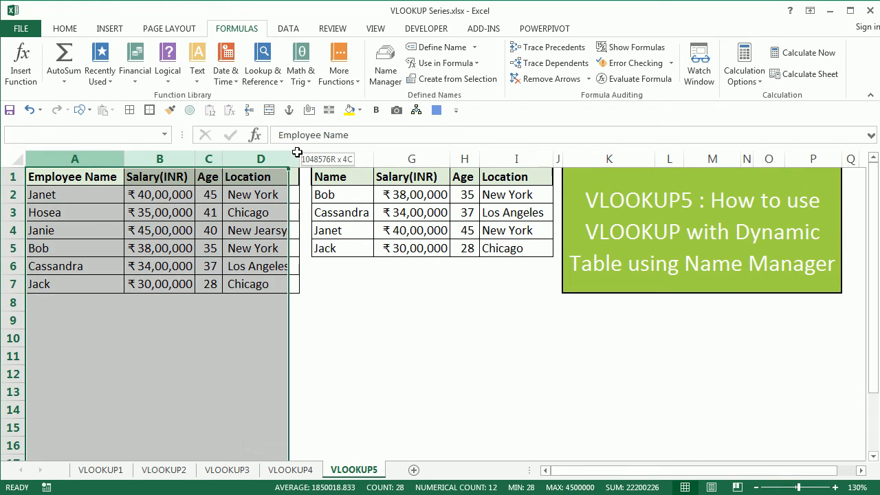
# - Highlight columns A:D to confirm the Name Box shows MyEmpTable
pyautogui.click(340, 176)
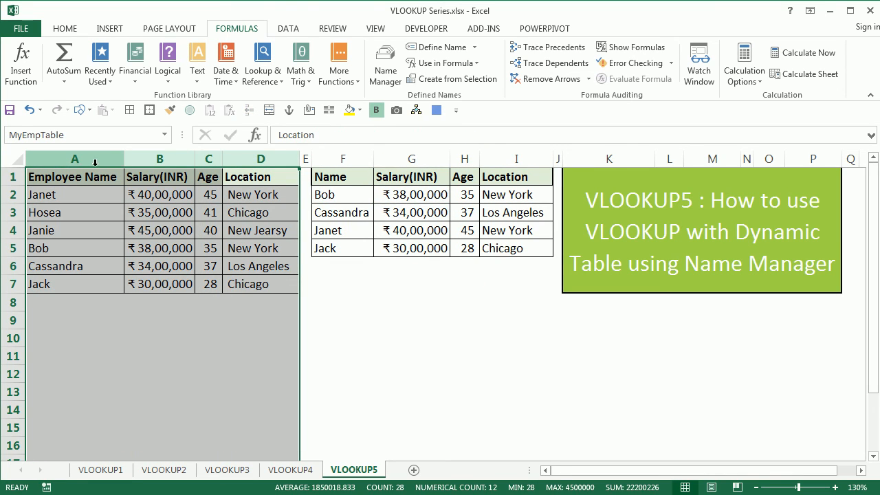
pyautogui.moveTo(91, 149)
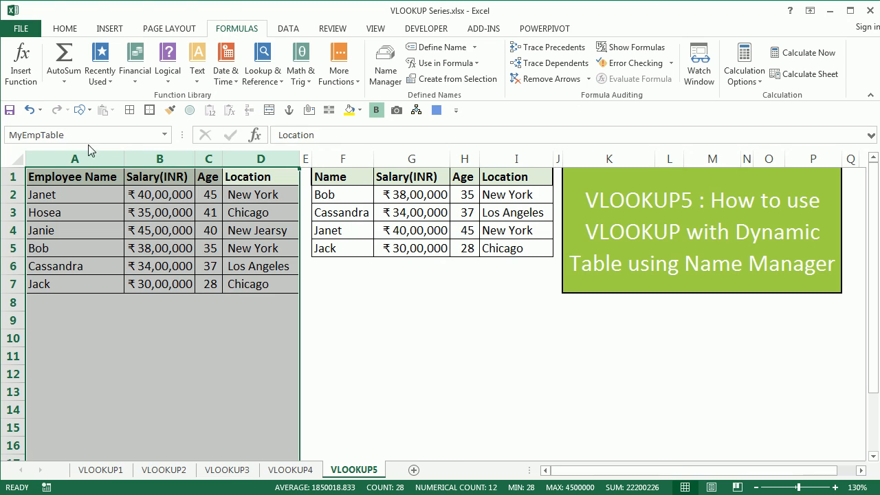